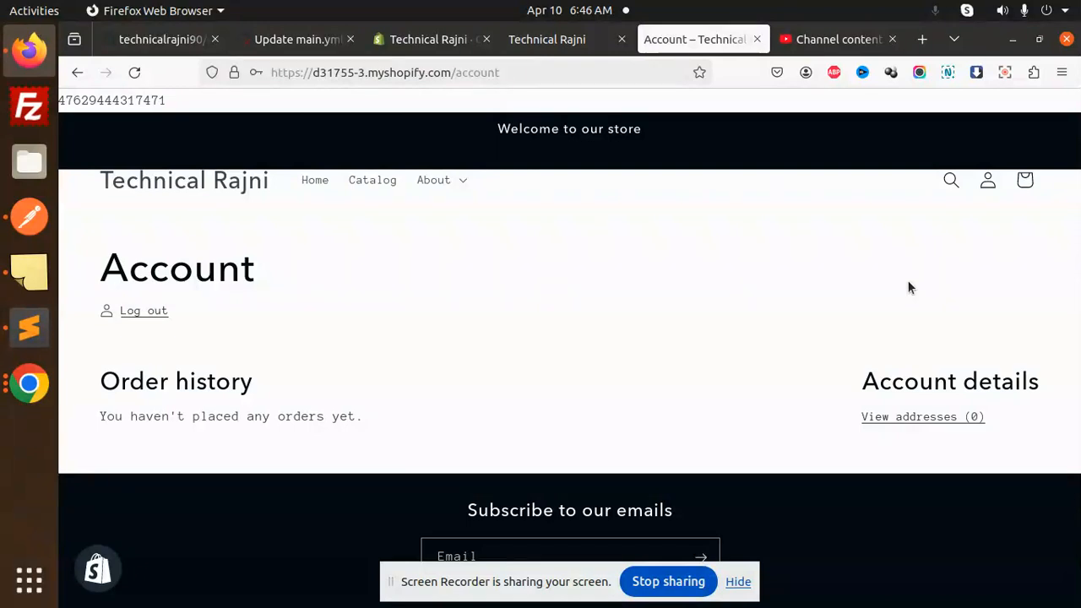
mouse_move(705, 374)
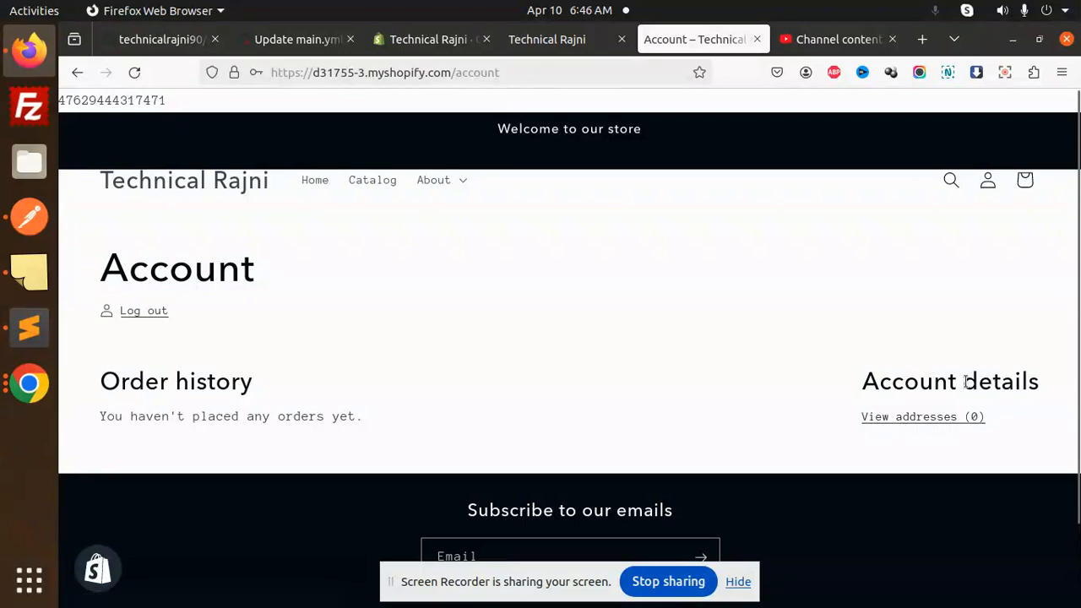
mouse_move(892, 308)
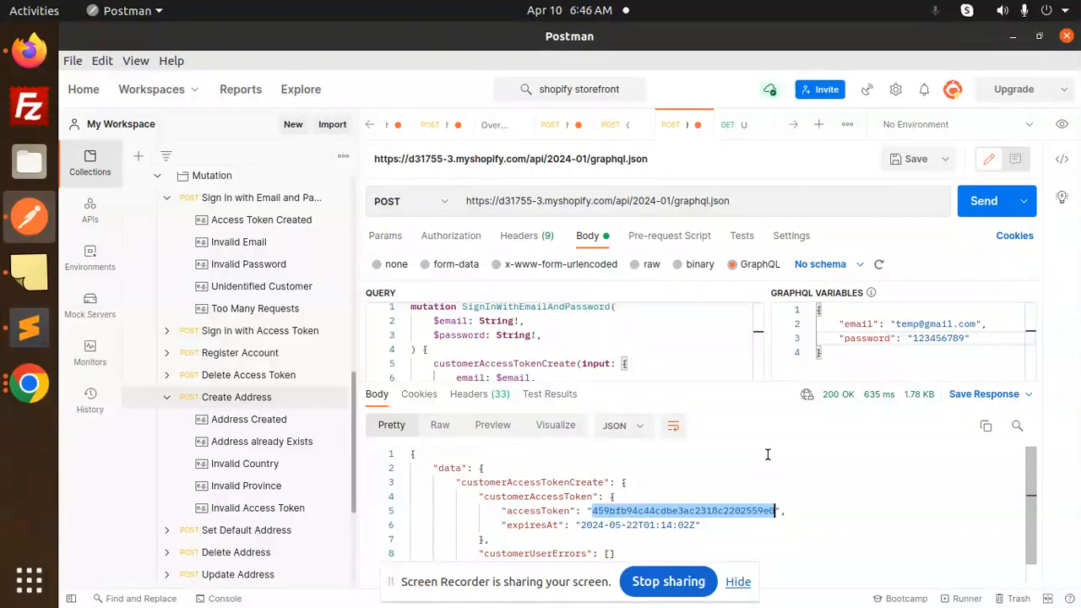
Bring up the Sublime Text notes and scroll to the CreateAddress mutation.
click(30, 328)
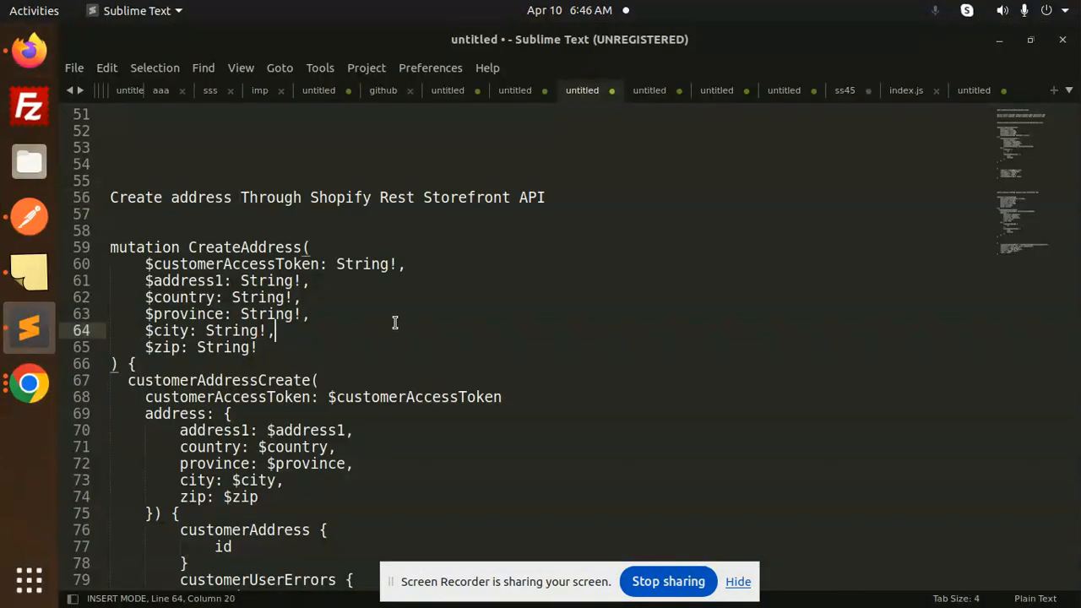
mouse_move(418, 348)
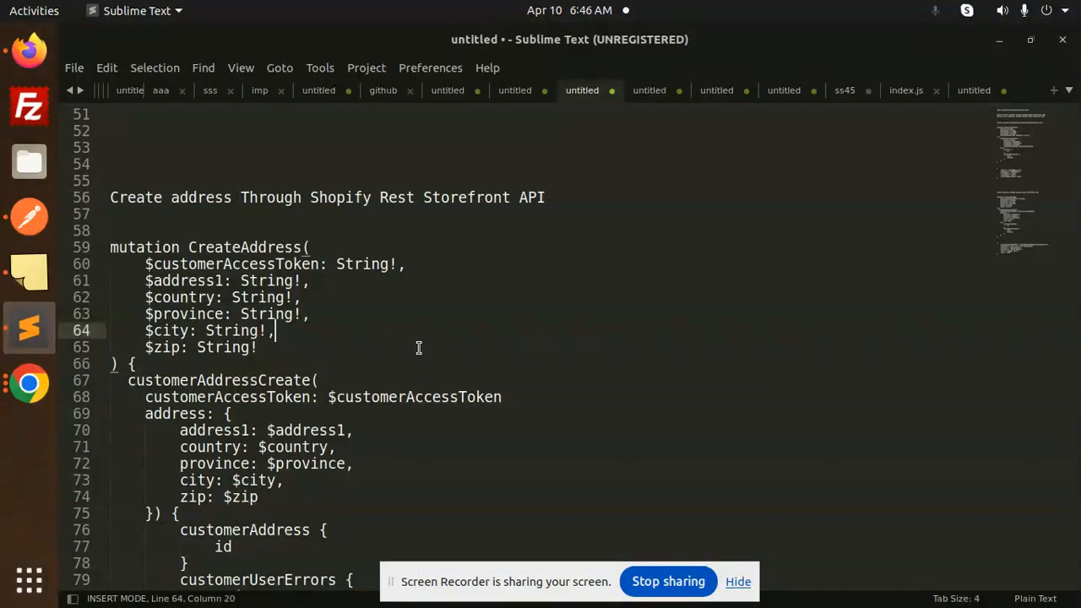
scroll(down, 3)
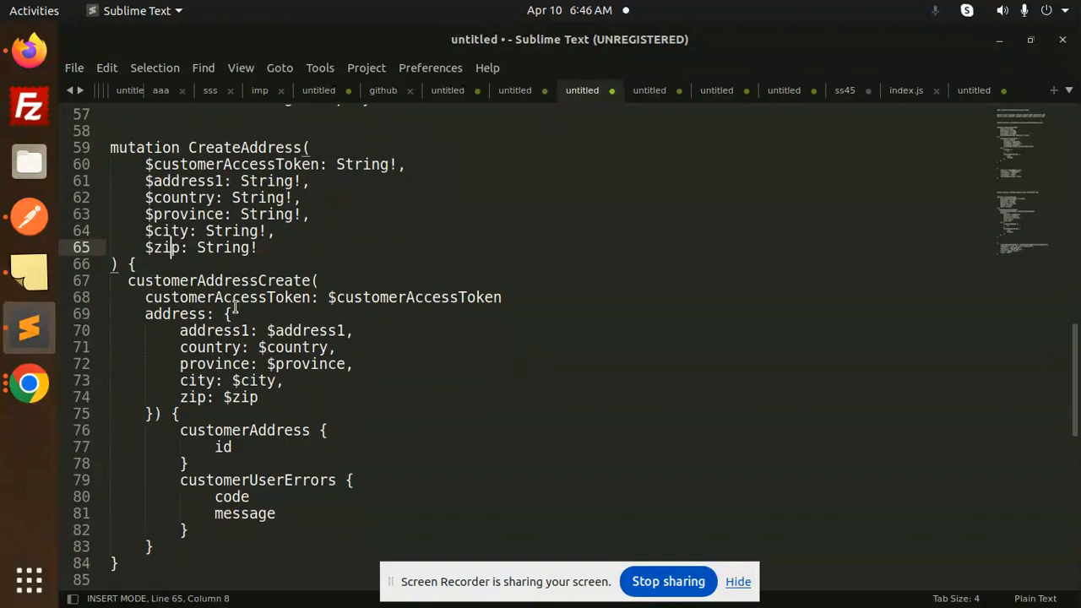
double_click(220, 281)
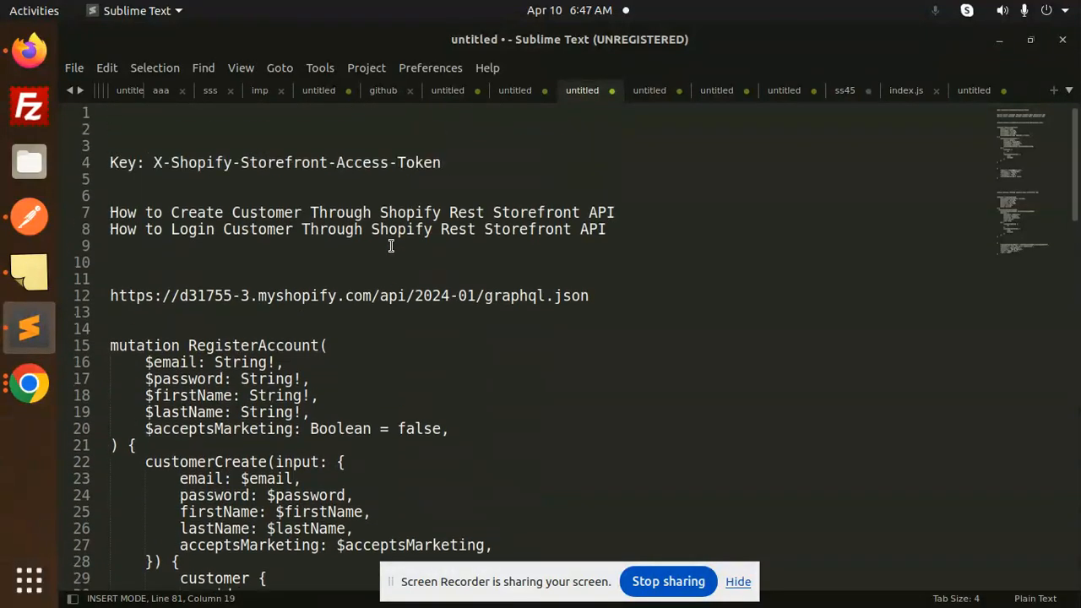
triple_click(349, 295)
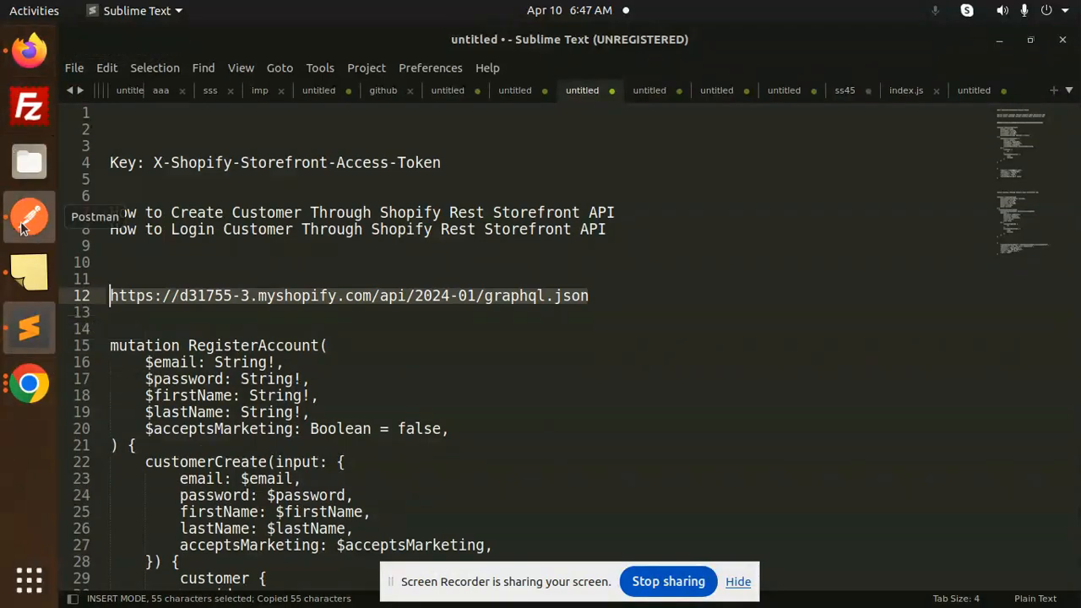
click(29, 216)
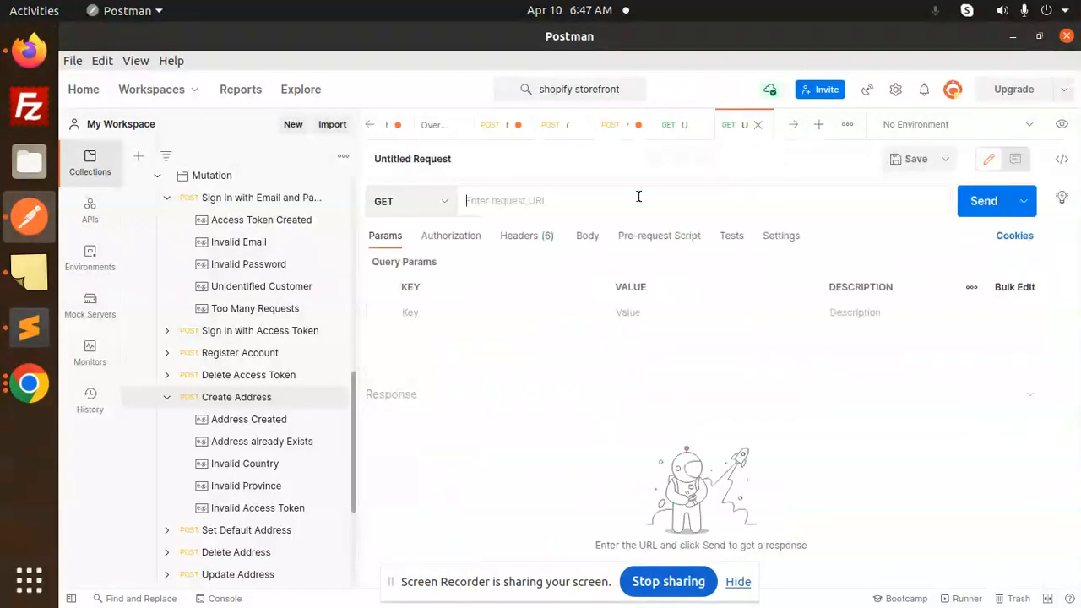
text(https://d31755-3.myshopify.com/api/2024-01/graphql.json)
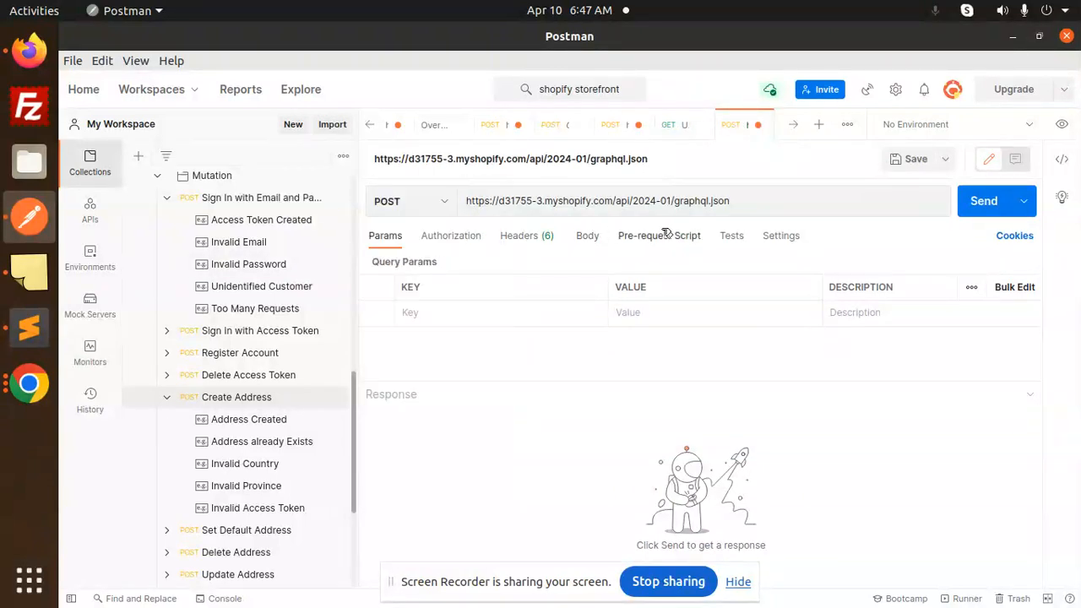
click(587, 235)
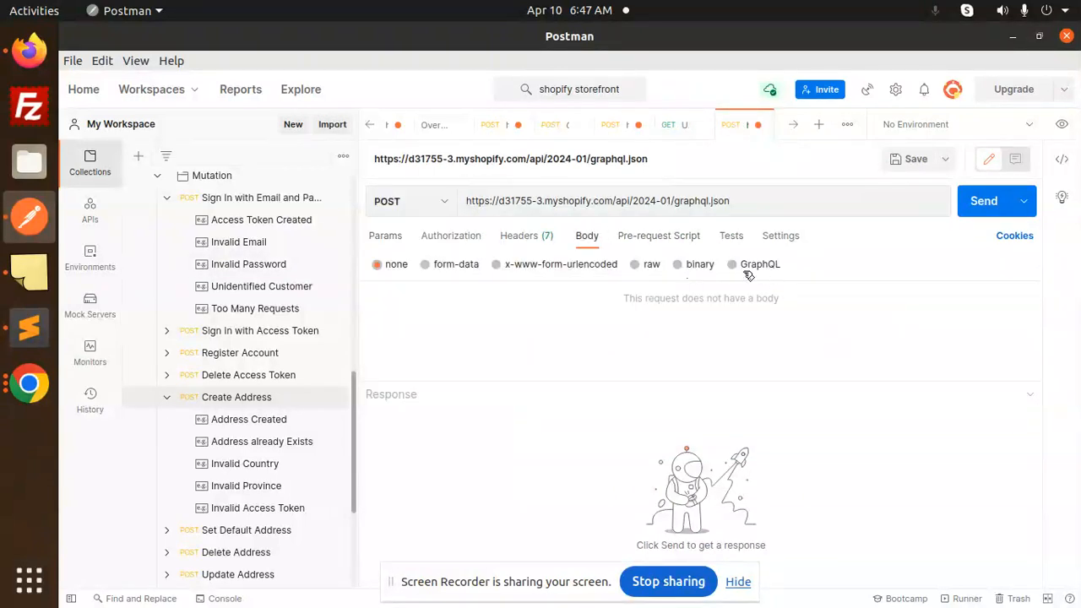
click(759, 264)
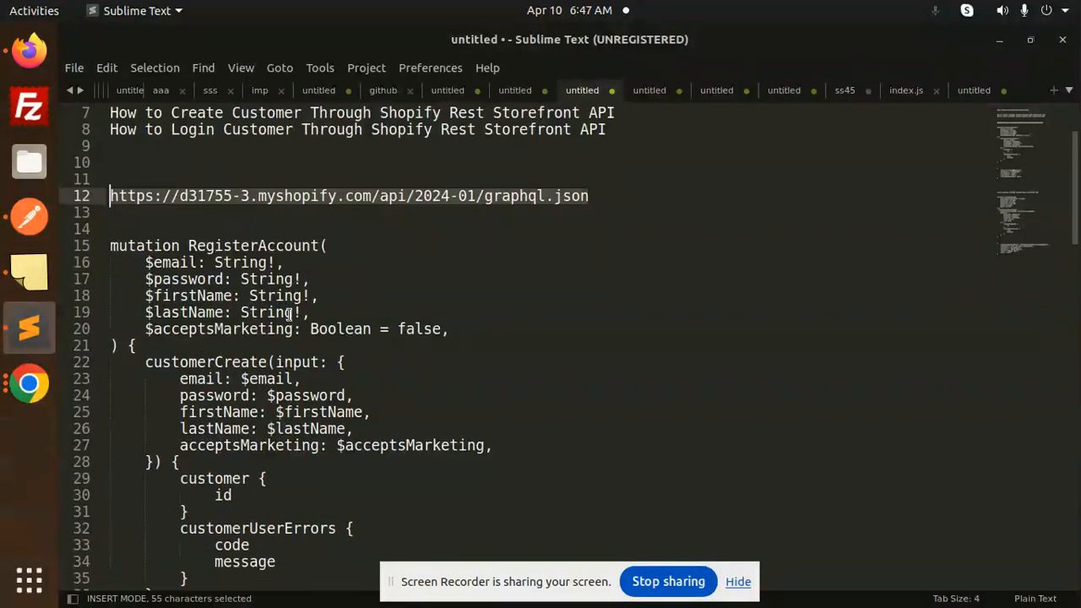
Copy the CreateAddress mutation and its address variables JSON from Sublime Text into Postman.
scroll(down, 3)
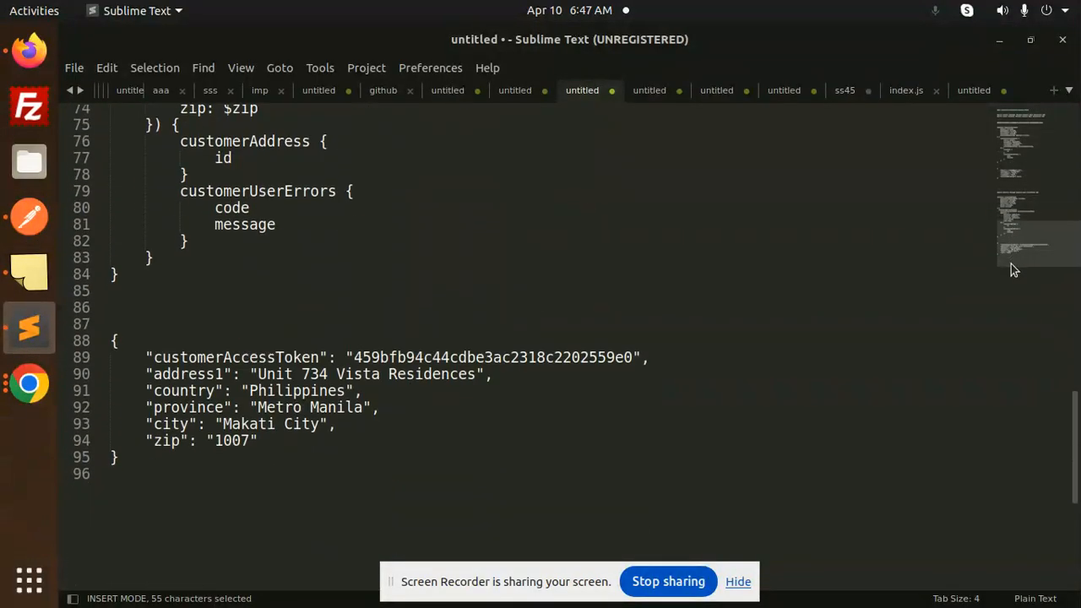
scroll(up, 3)
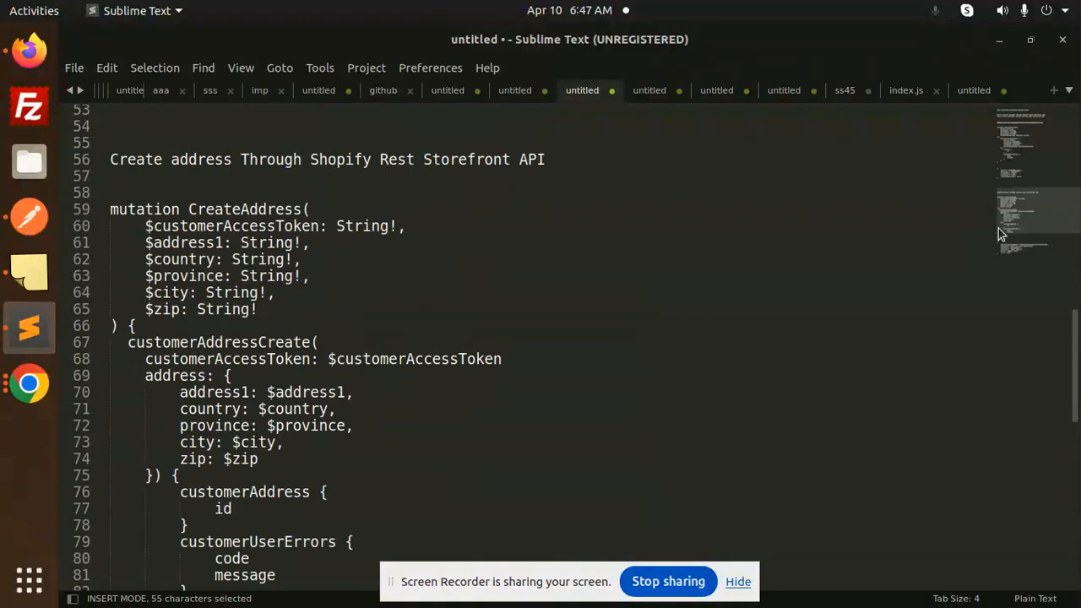
drag(109, 209, 135, 309)
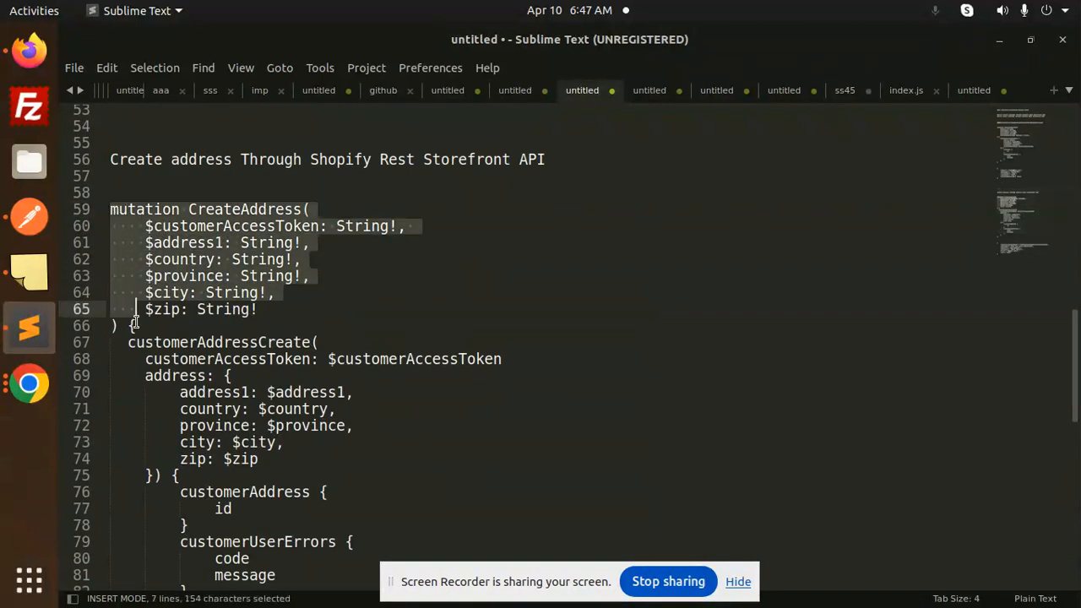
scroll(down, 3)
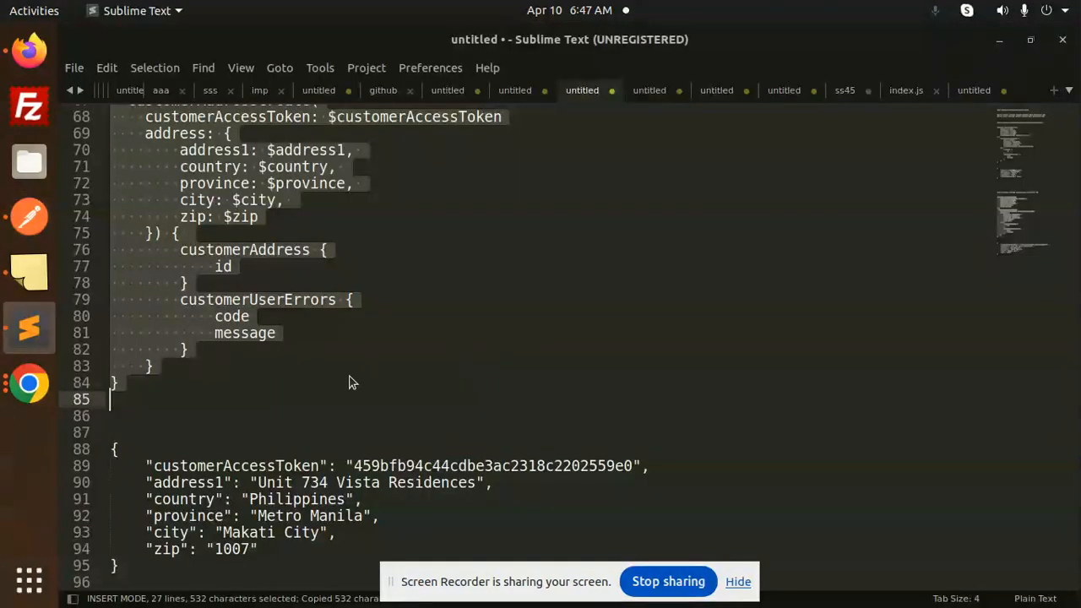
scroll(down, 3)
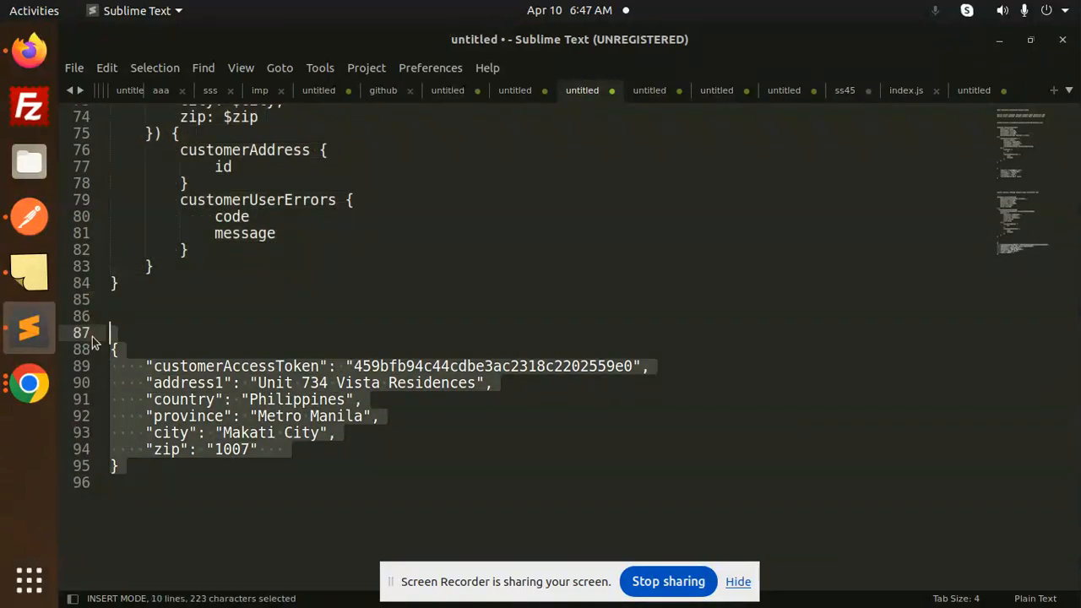
key(ctrl+c)
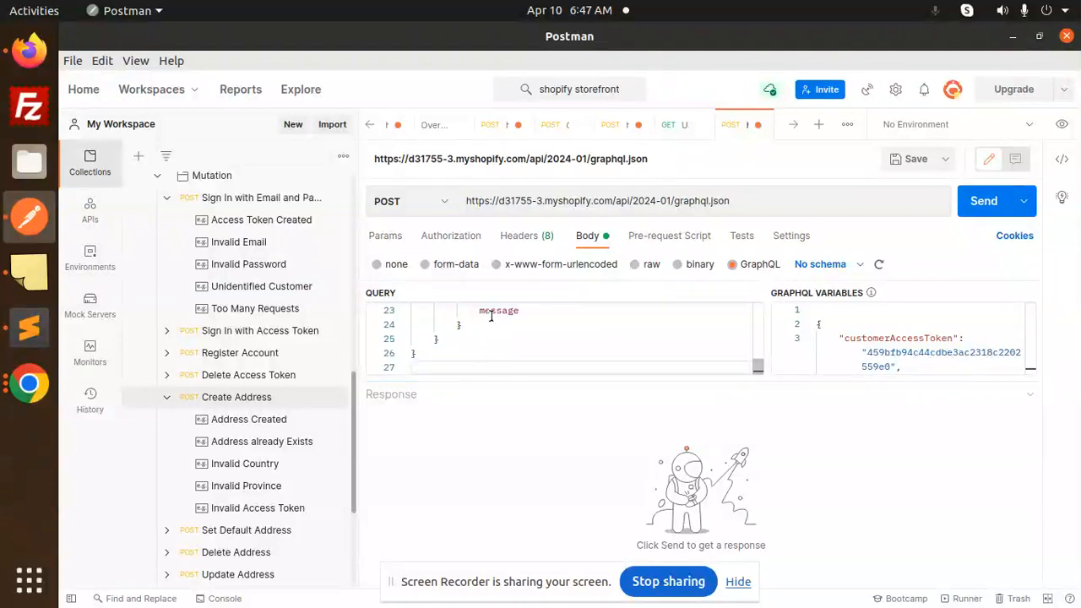
Borrow the X-Shopify-Storefront-Access-Token header key from the sign-in request's headers.
click(519, 235)
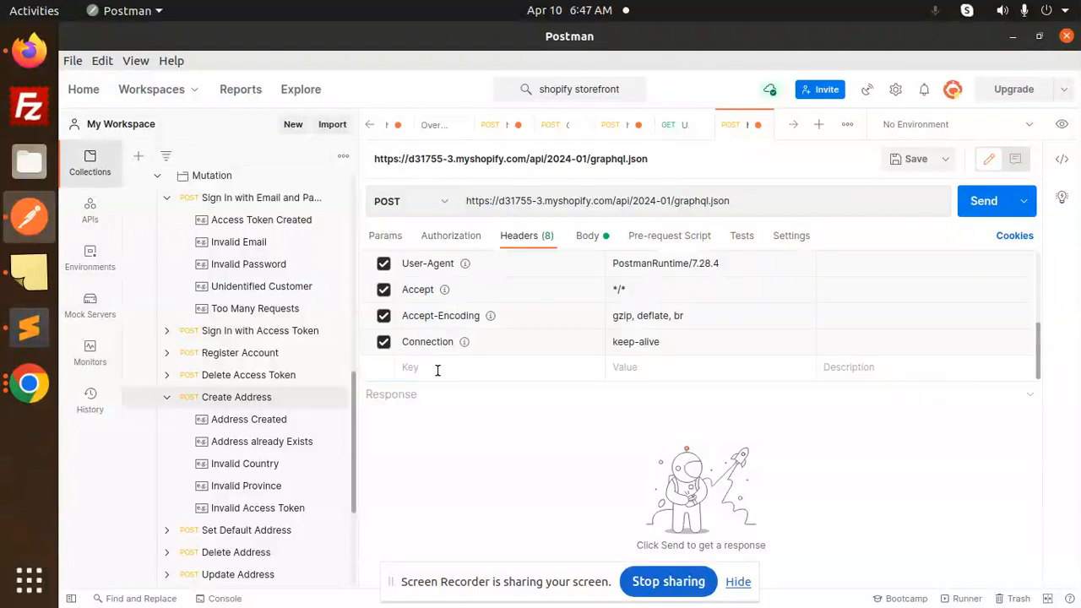
click(437, 367)
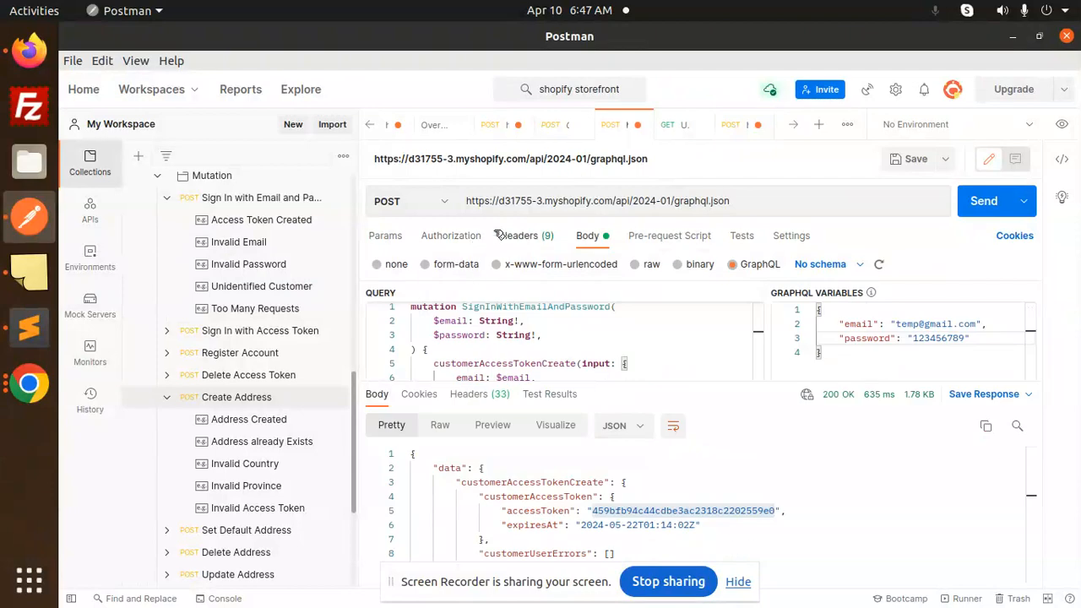
click(518, 236)
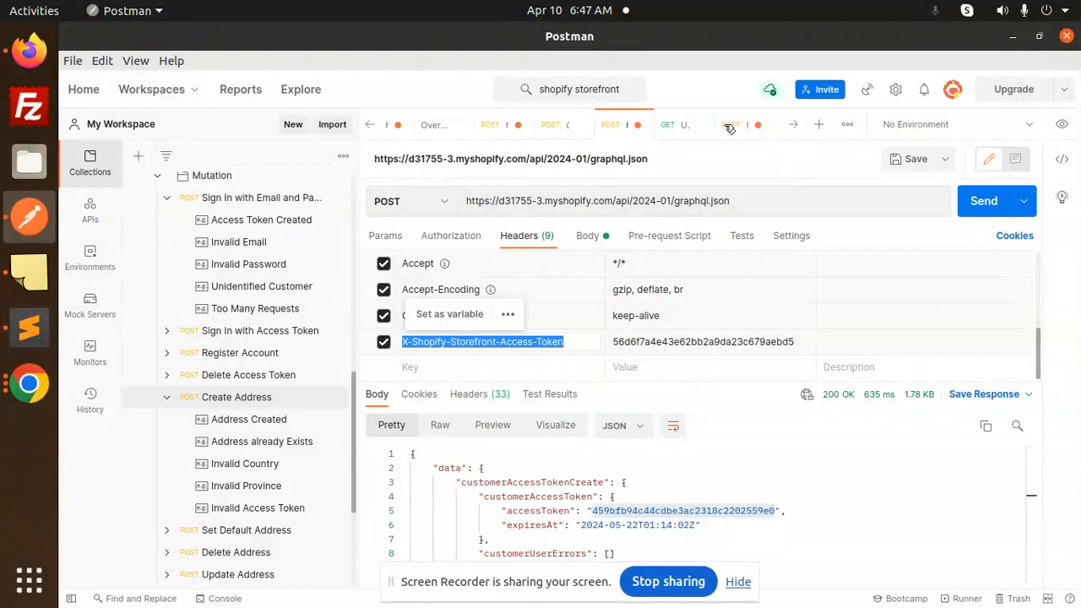
click(743, 124)
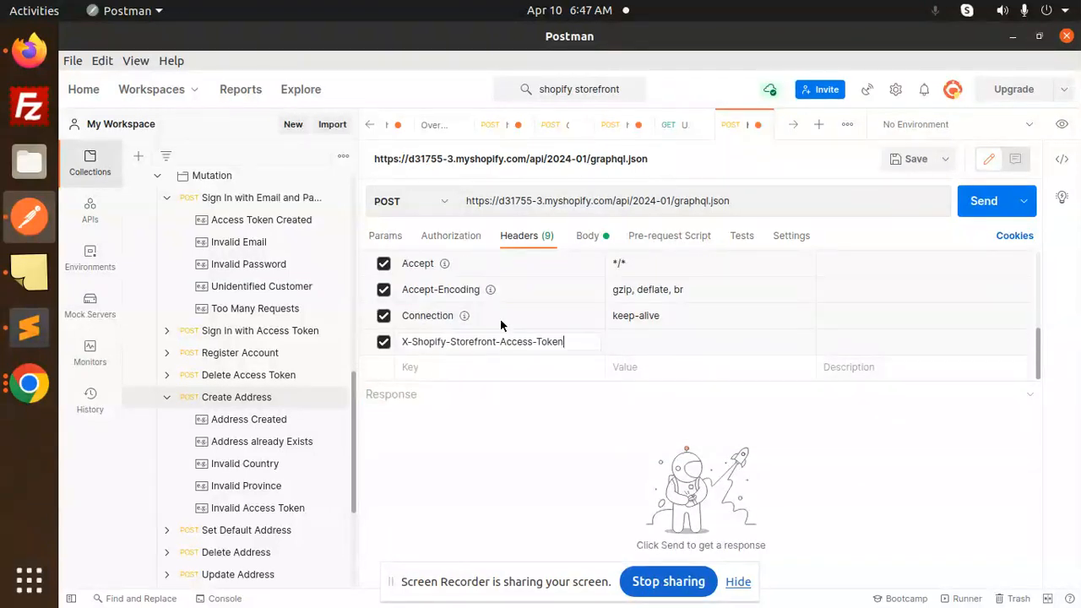
click(983, 201)
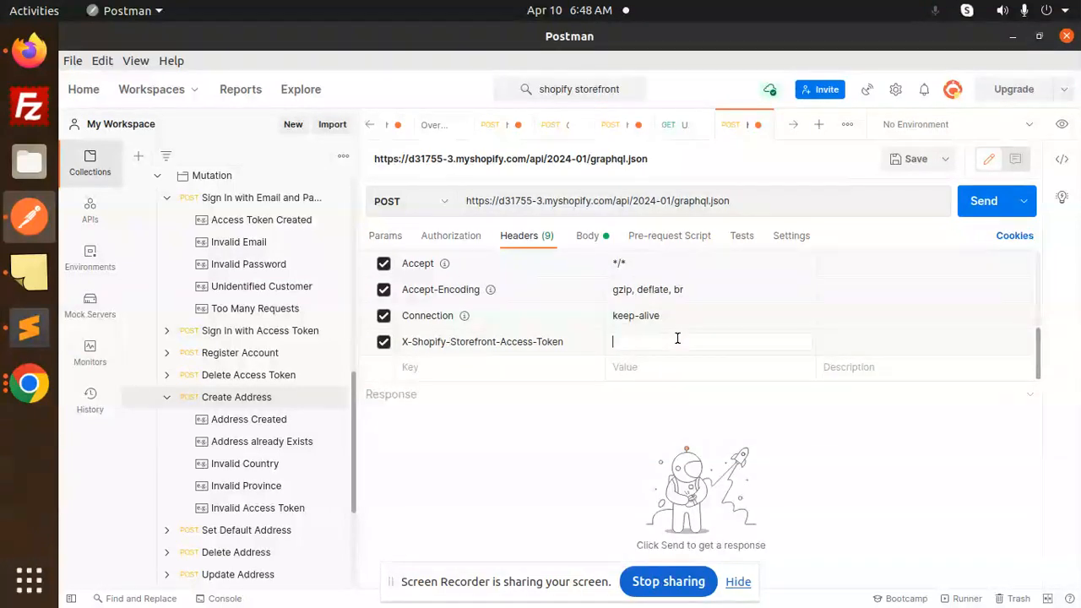
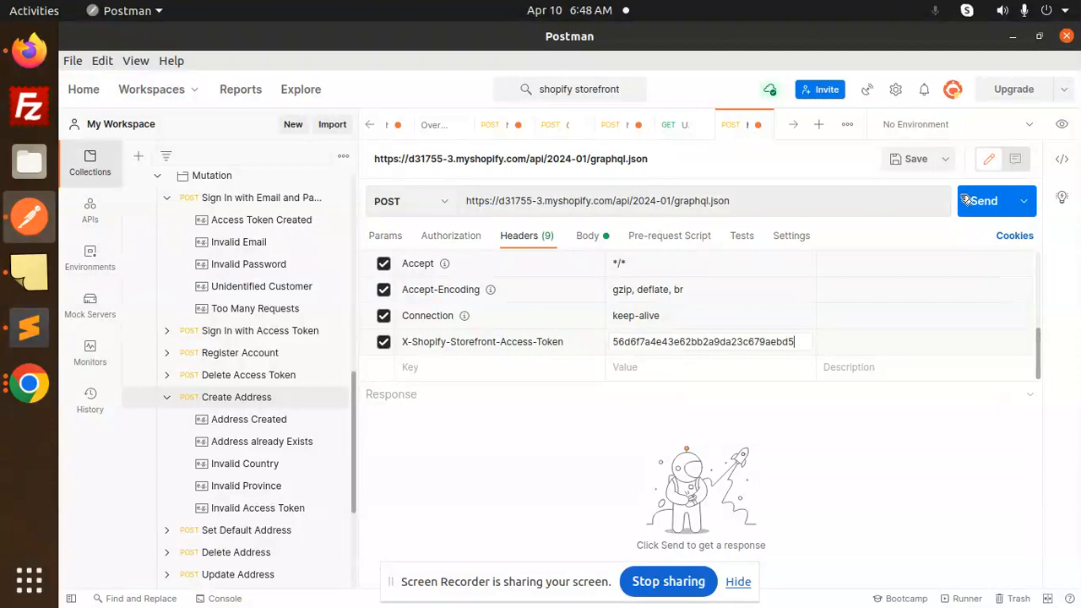
click(984, 200)
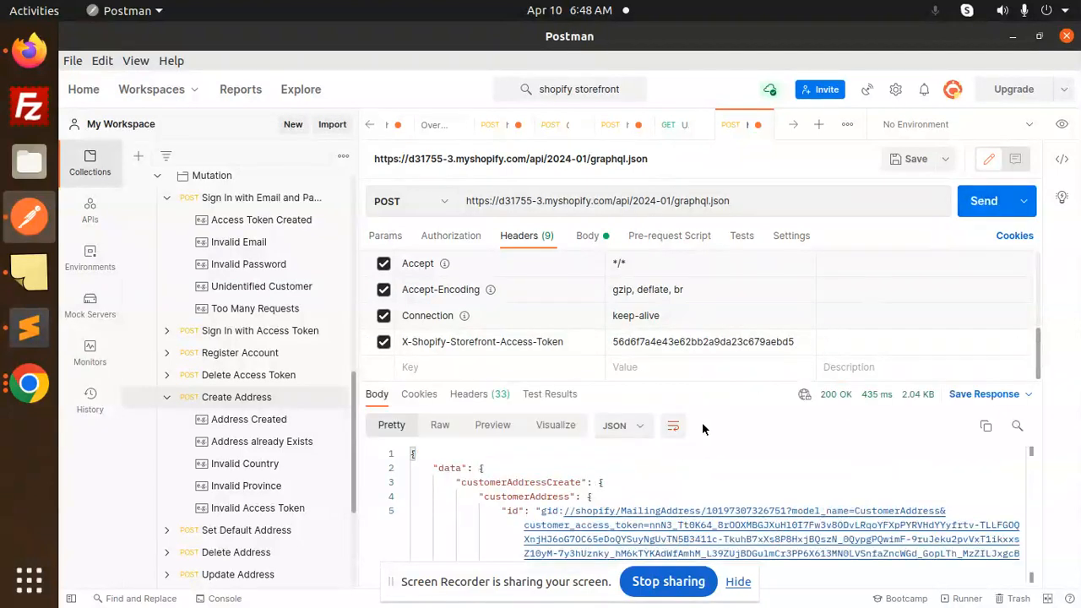
Scroll through the customerAddressCreate response.
scroll(down, 3)
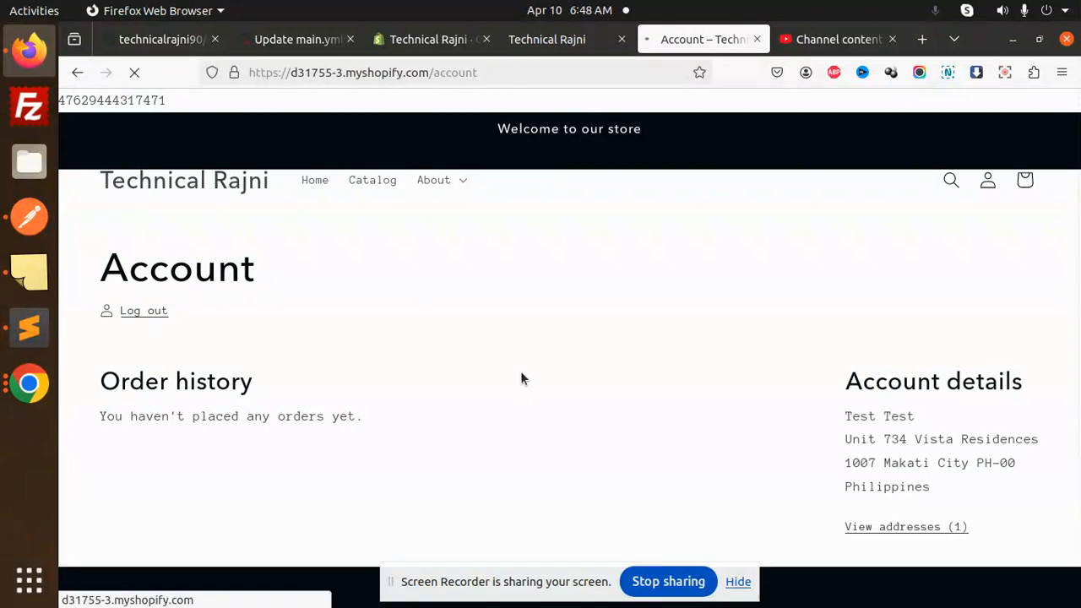
scroll(down, 3)
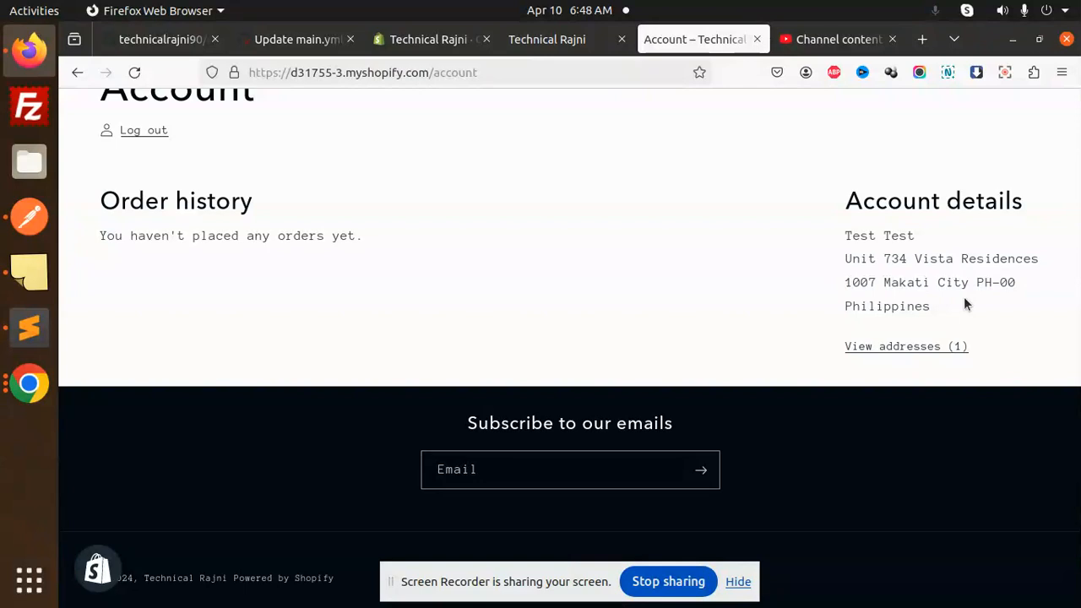
mouse_move(775, 162)
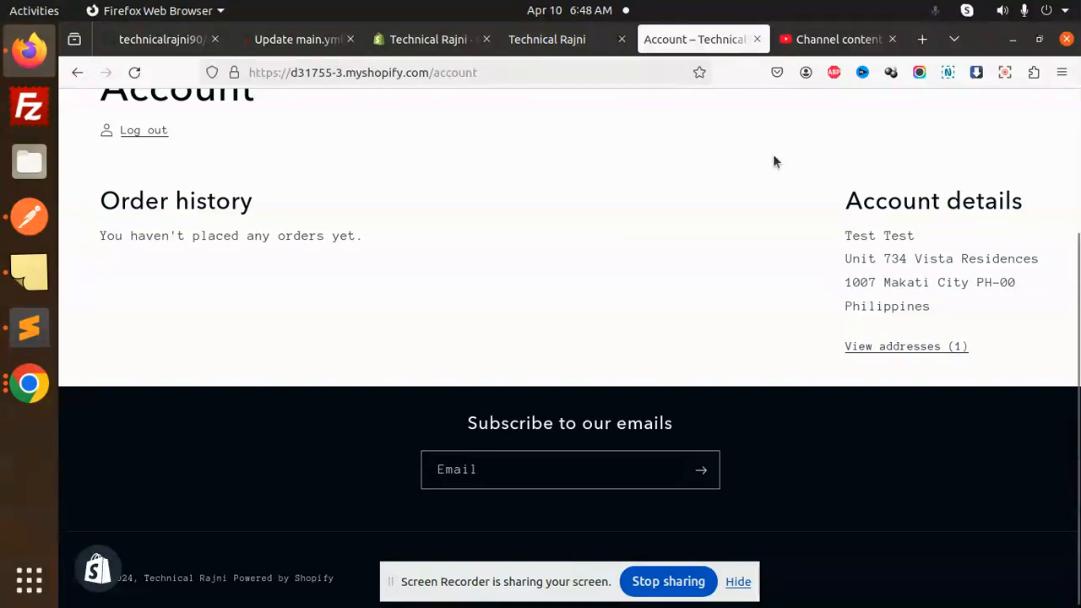
click(428, 39)
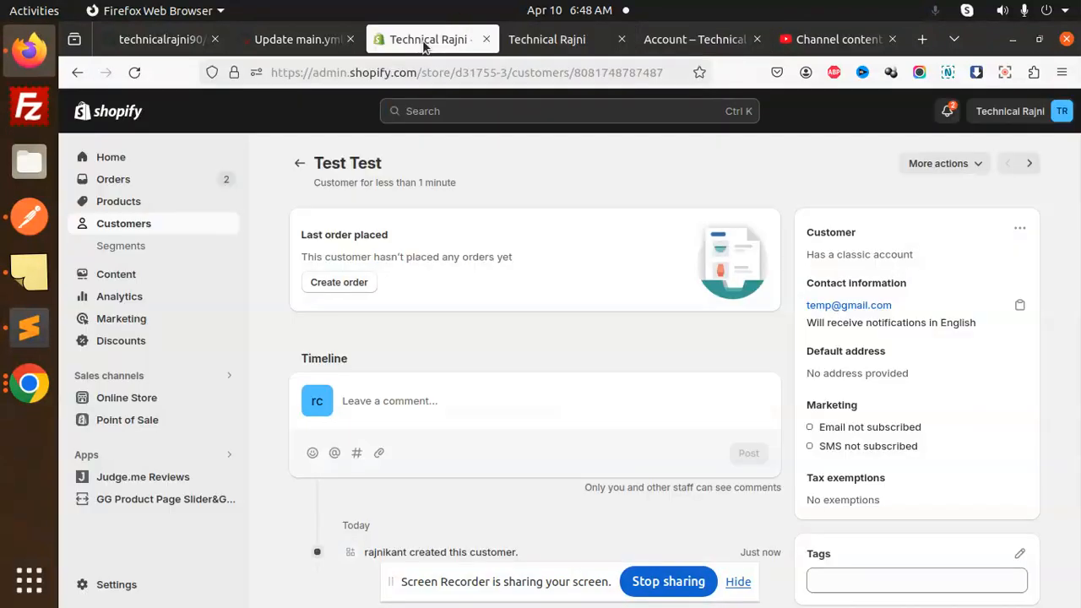
Reopen Test Test from the Customers list to show the Makati City default address.
click(123, 223)
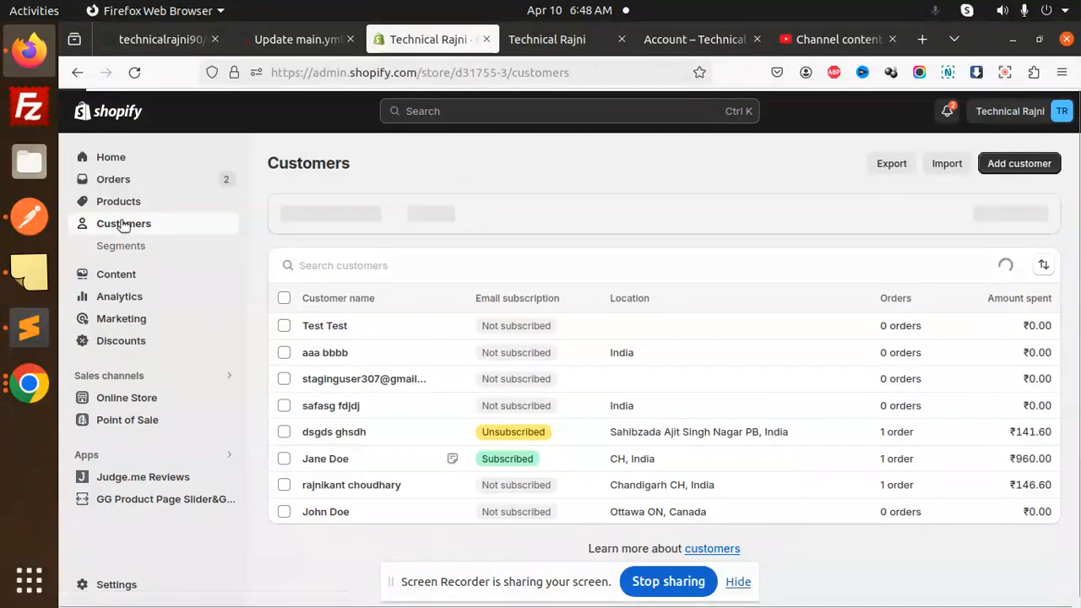
click(324, 325)
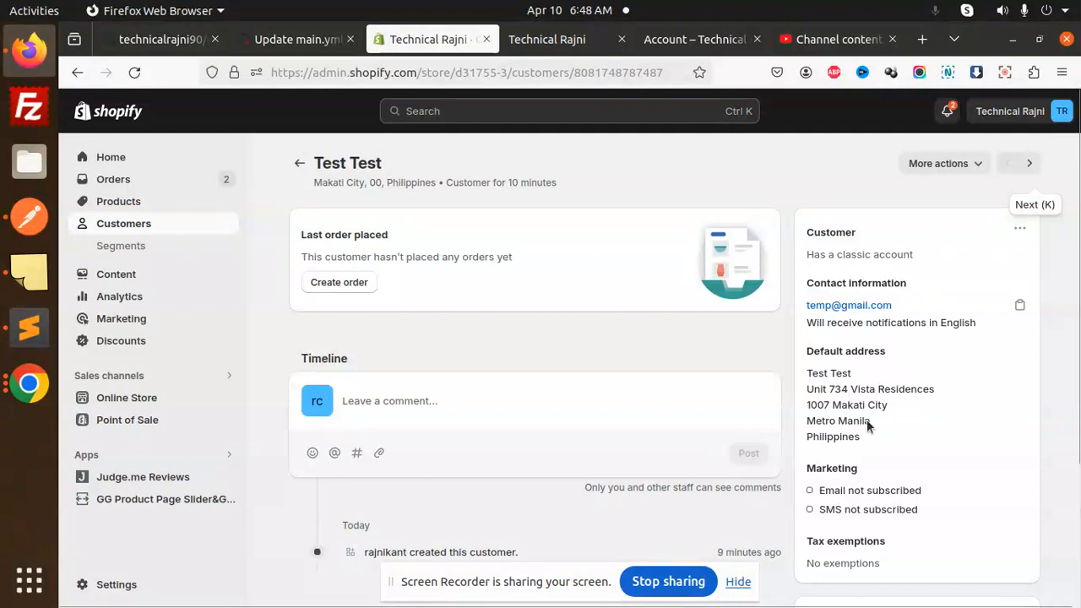
mouse_move(886, 406)
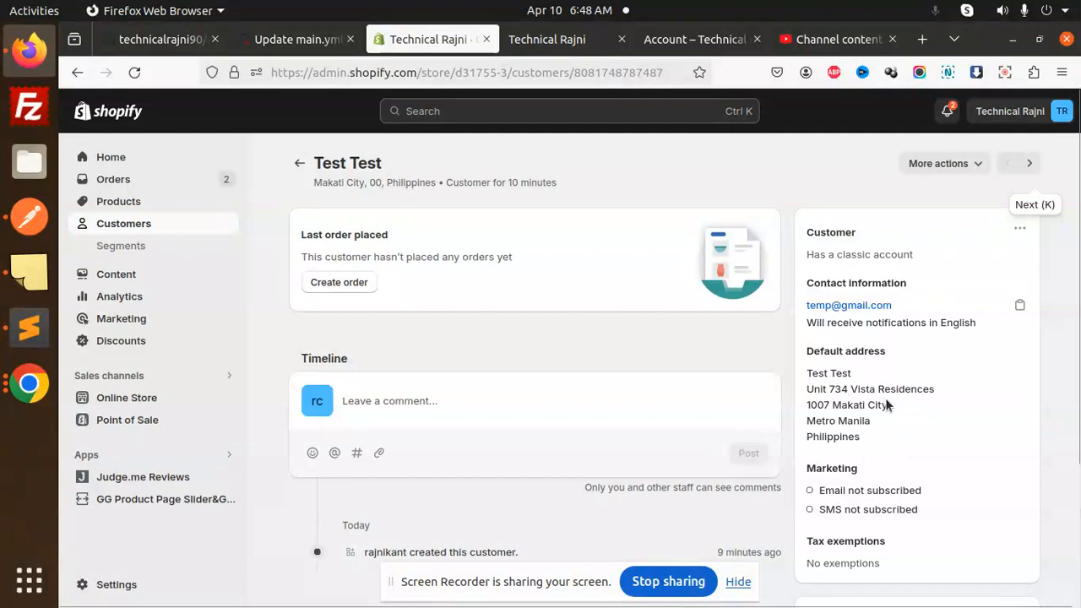